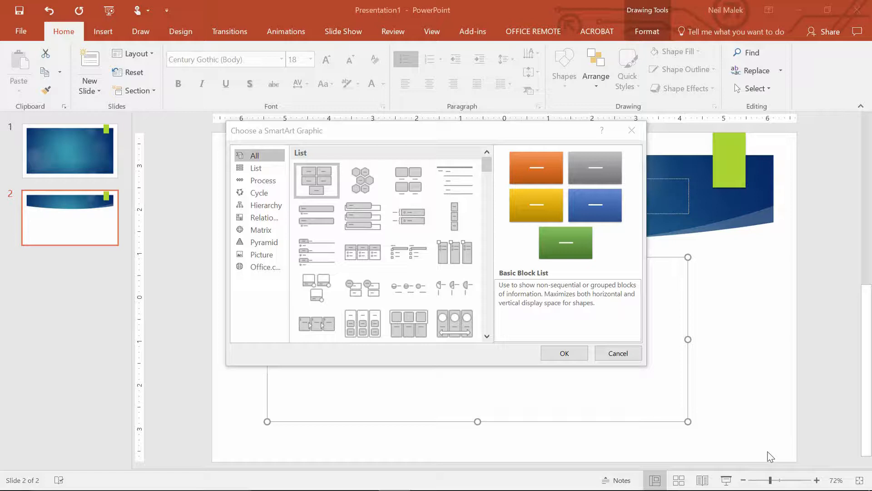
pyautogui.moveTo(763, 460)
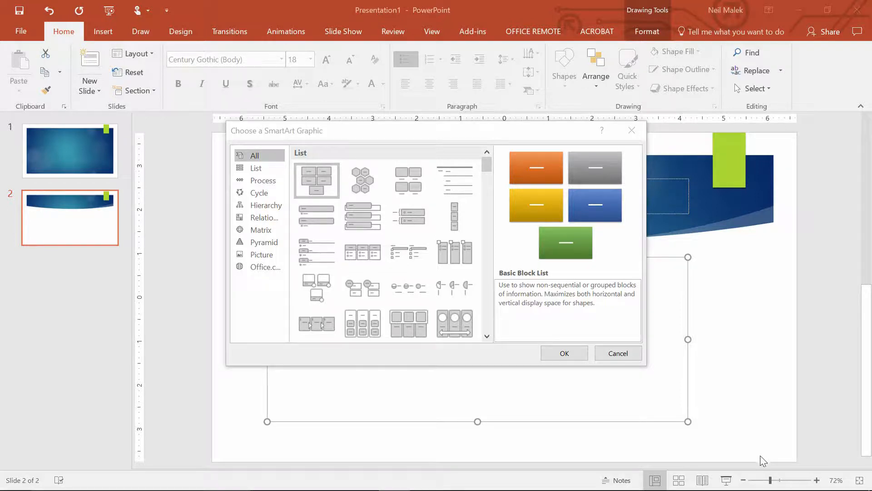
# Step: Insert the Alternating Hexagons SmartArt layout onto slide 2
pyautogui.click(363, 179)
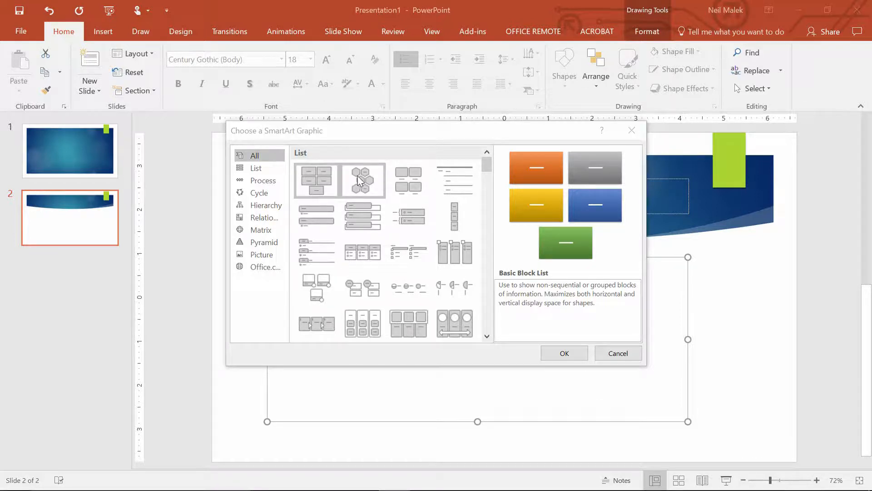
pyautogui.click(361, 179)
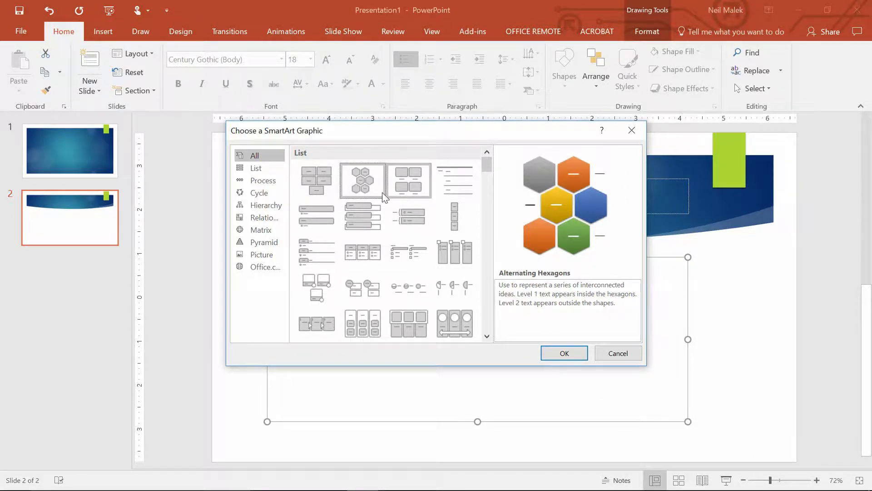
pyautogui.click(618, 352)
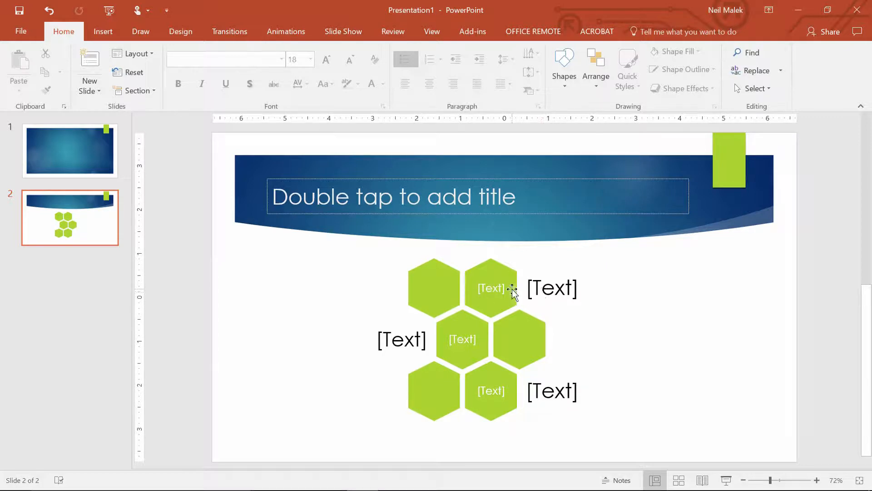
pyautogui.moveTo(102, 31)
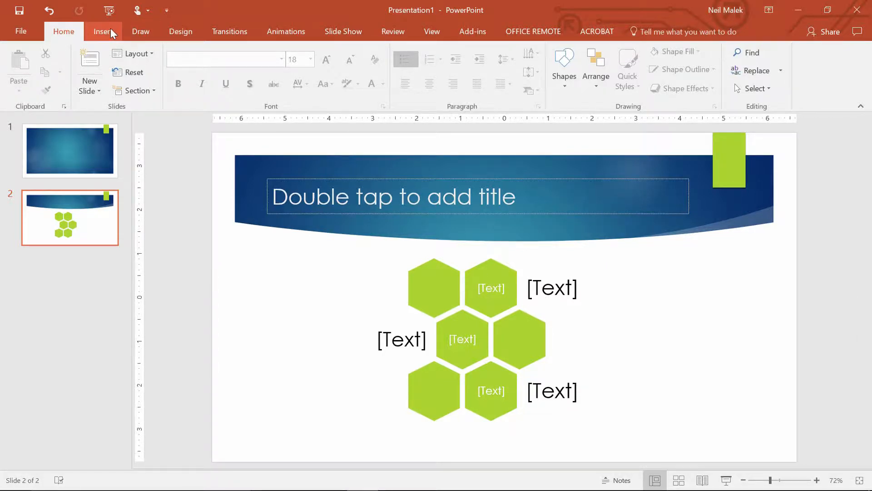
# Step: Draw a rectangle shape over the upper-left hexagons
pyautogui.click(102, 32)
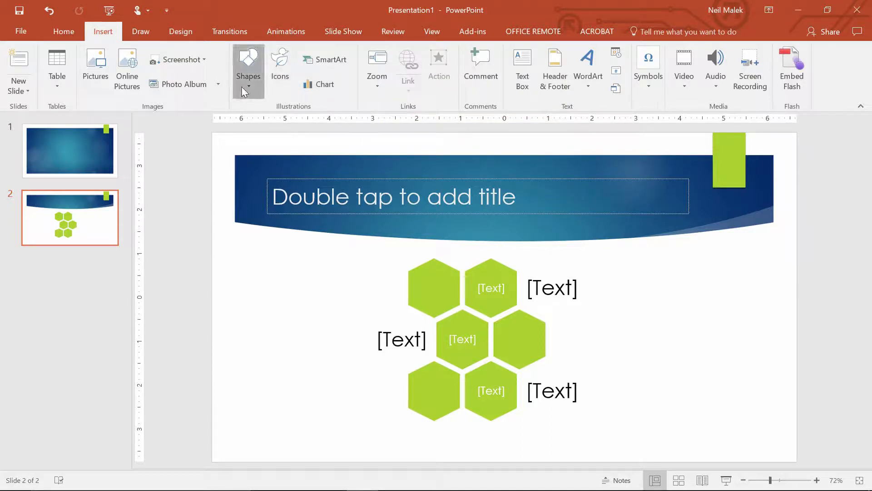
pyautogui.click(248, 70)
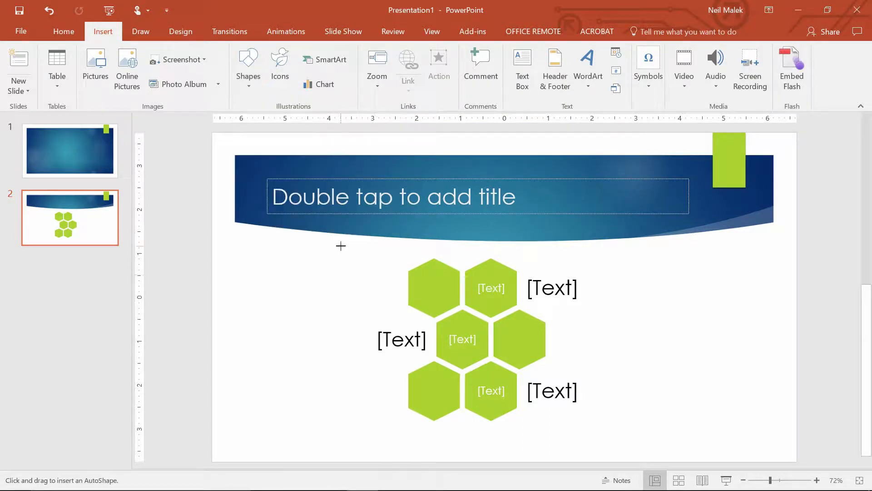
pyautogui.moveTo(340, 246); pyautogui.dragTo(484, 335)
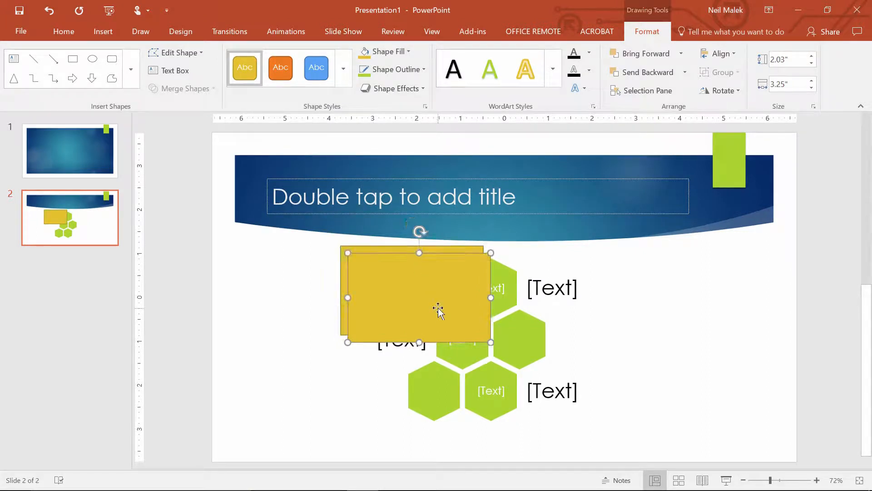
# Step: Make two copies of the rectangle, styling one blue and the other green
pyautogui.moveTo(438, 309); pyautogui.dragTo(579, 341)
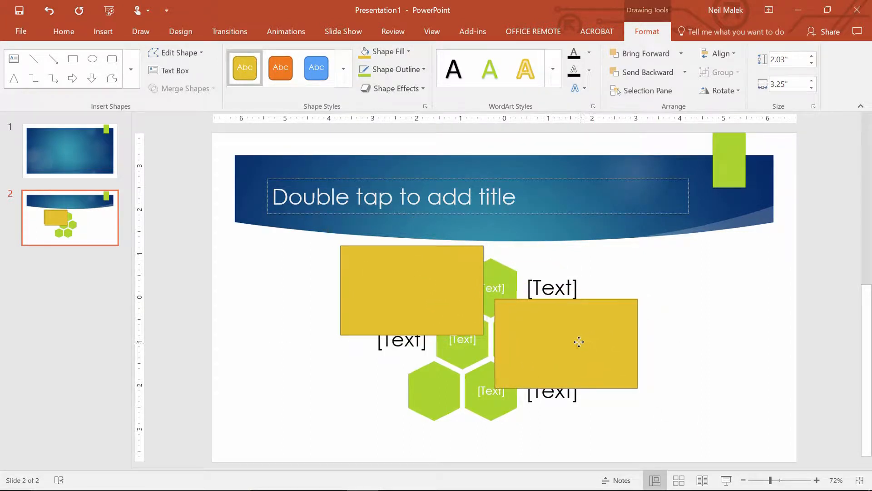
pyautogui.click(316, 67)
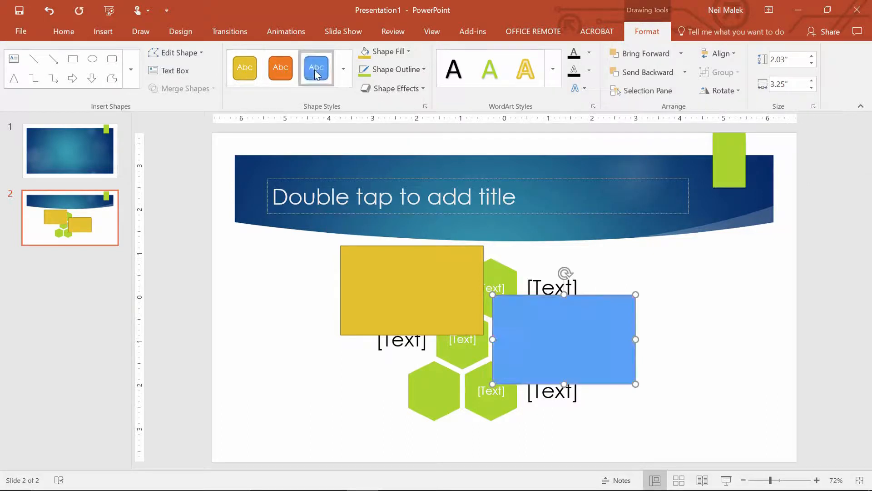
pyautogui.moveTo(562, 340); pyautogui.dragTo(716, 387)
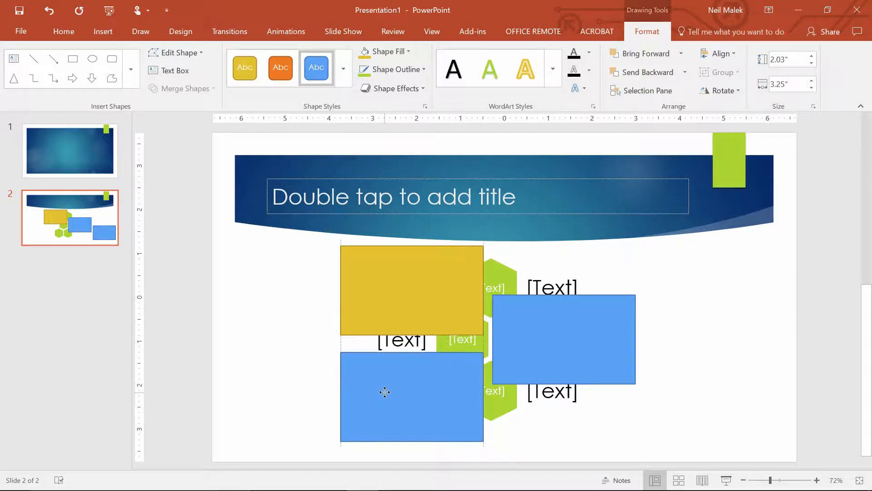
pyautogui.click(343, 68)
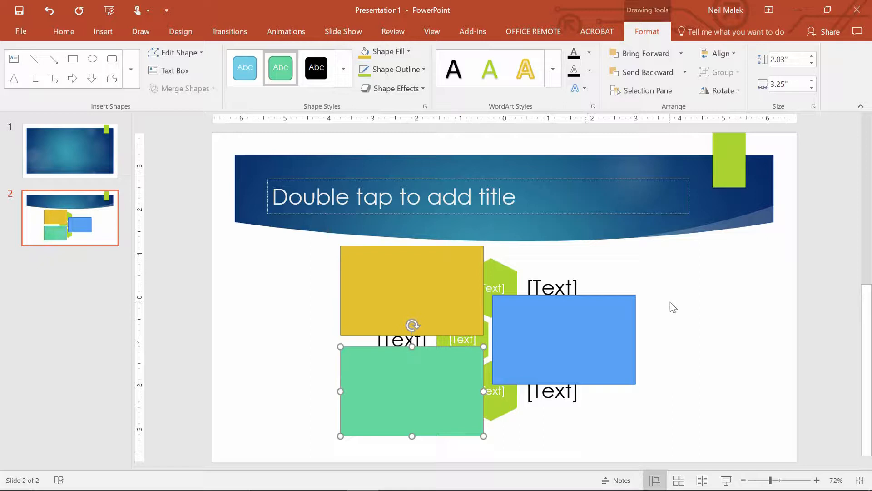
pyautogui.moveTo(456, 295)
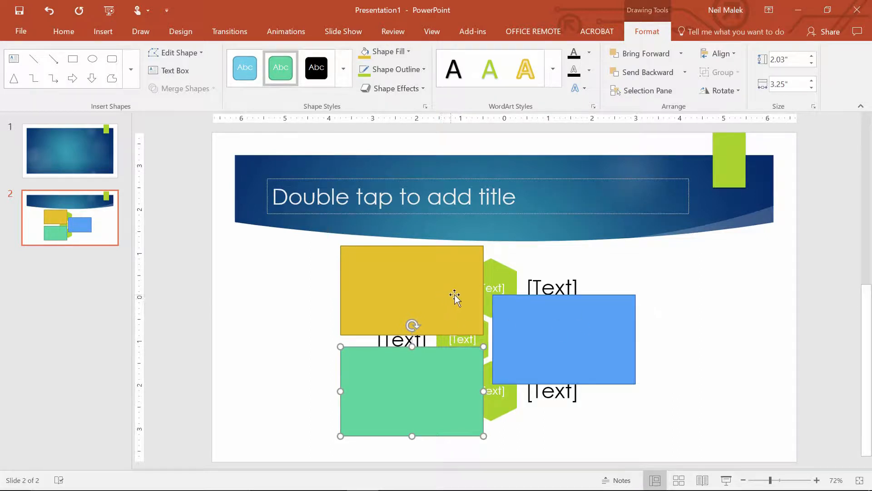
pyautogui.moveTo(445, 294)
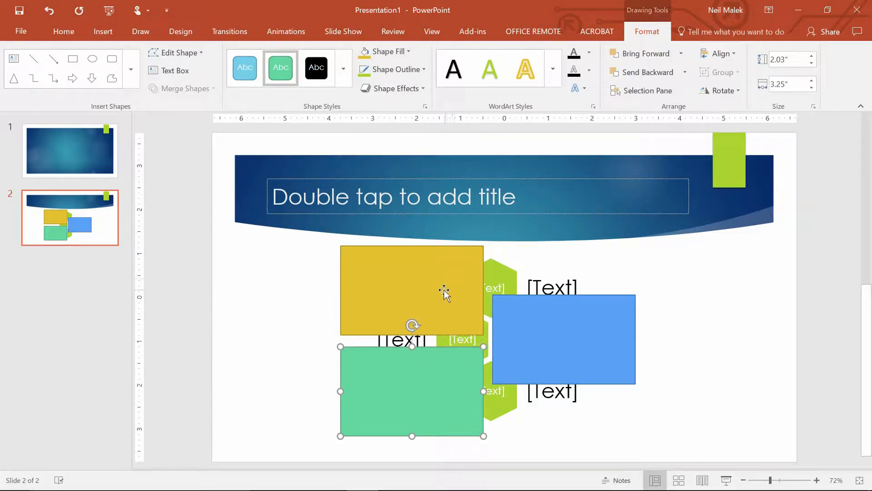
pyautogui.moveTo(667, 105)
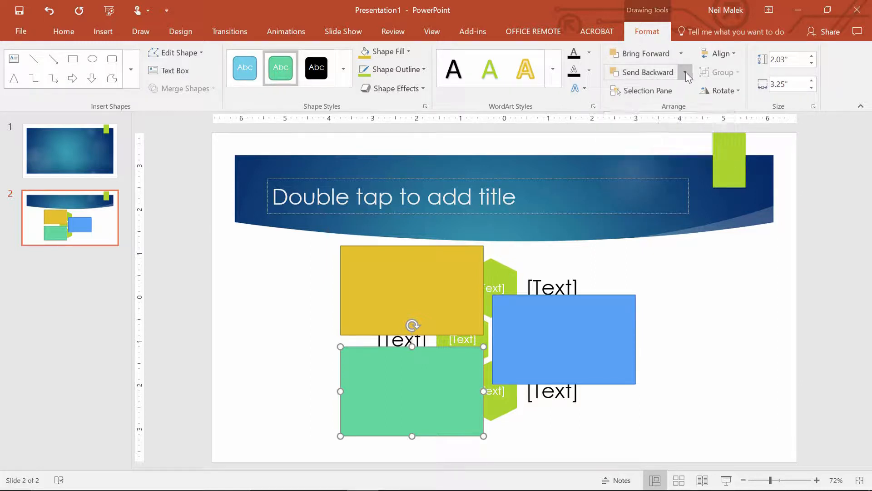
# Step: Send the green, yellow and blue rectangles behind the hexagon SmartArt
pyautogui.click(686, 72)
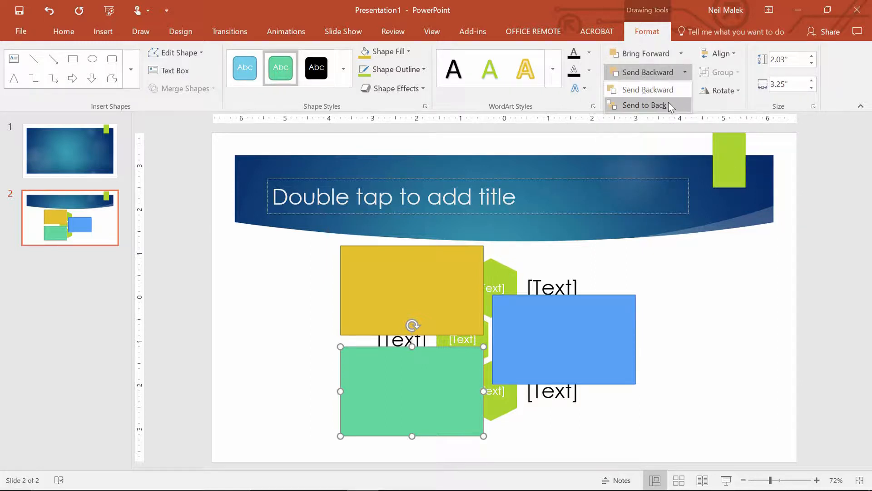
pyautogui.click(645, 105)
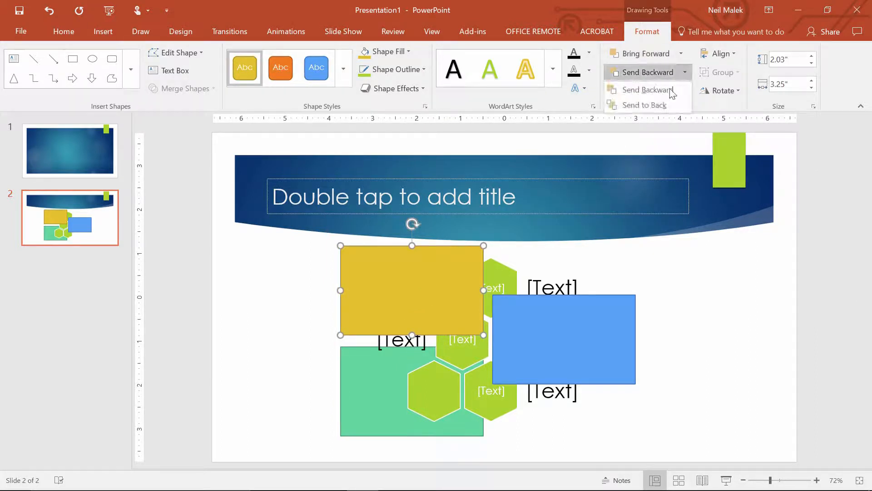
pyautogui.click(642, 89)
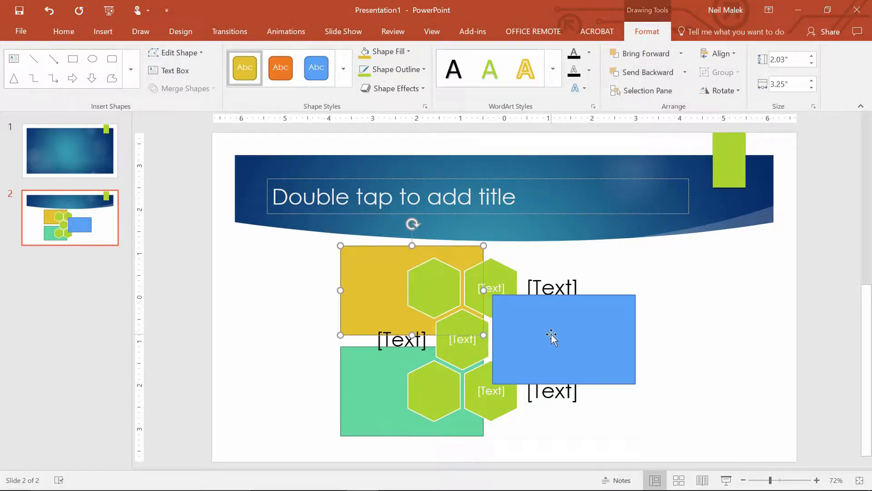
pyautogui.click(682, 72)
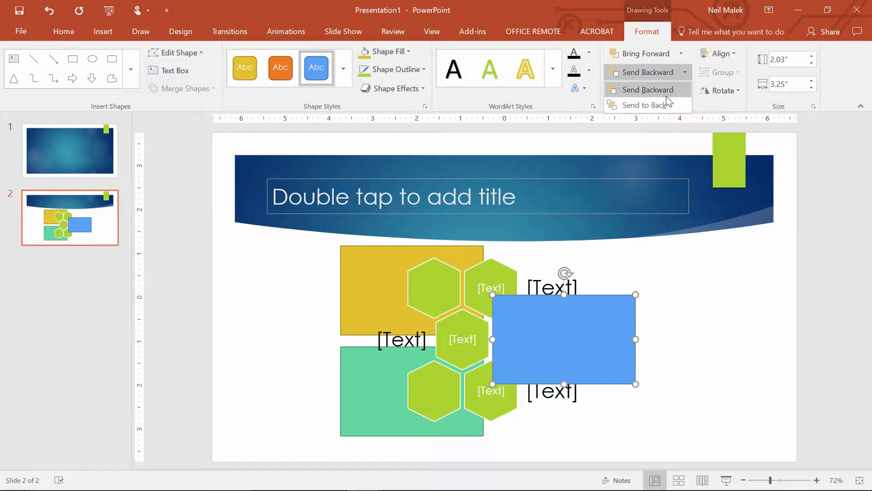
pyautogui.click(646, 89)
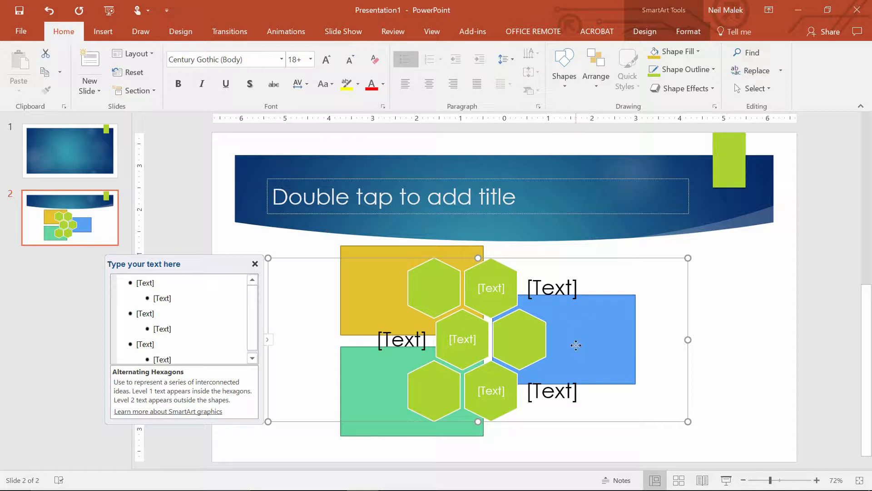
pyautogui.moveTo(365, 280)
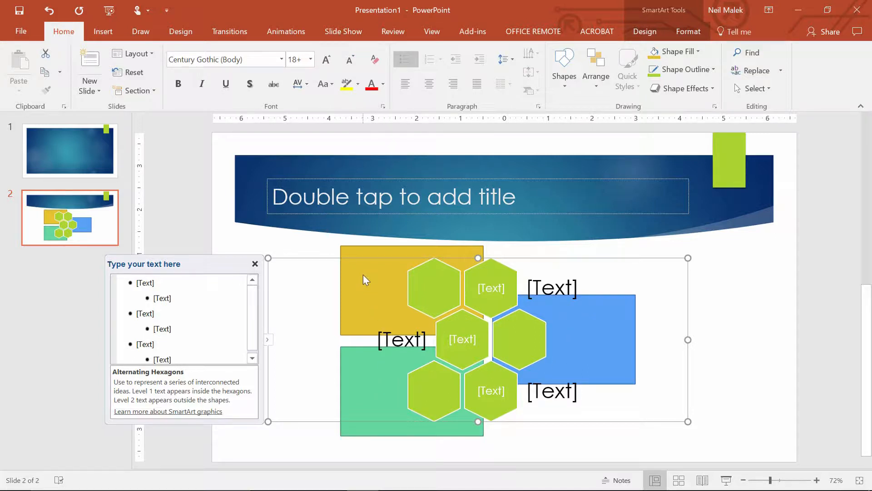
pyautogui.moveTo(359, 394)
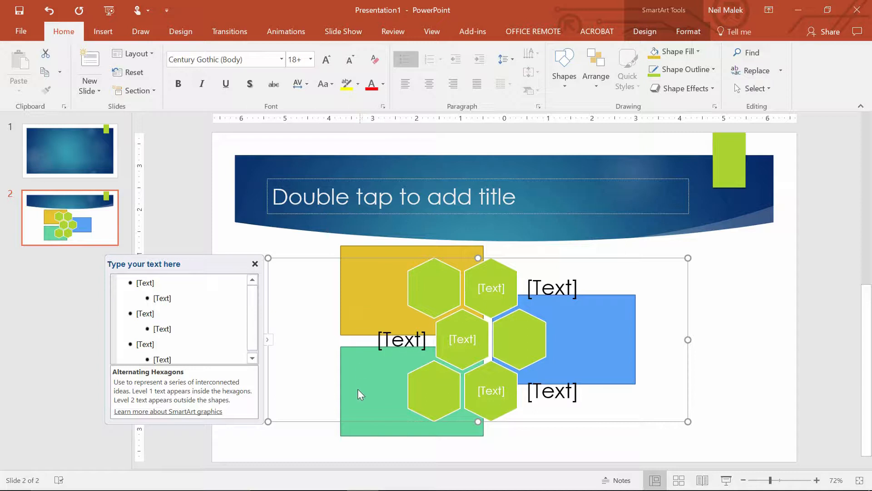
pyautogui.moveTo(359, 434)
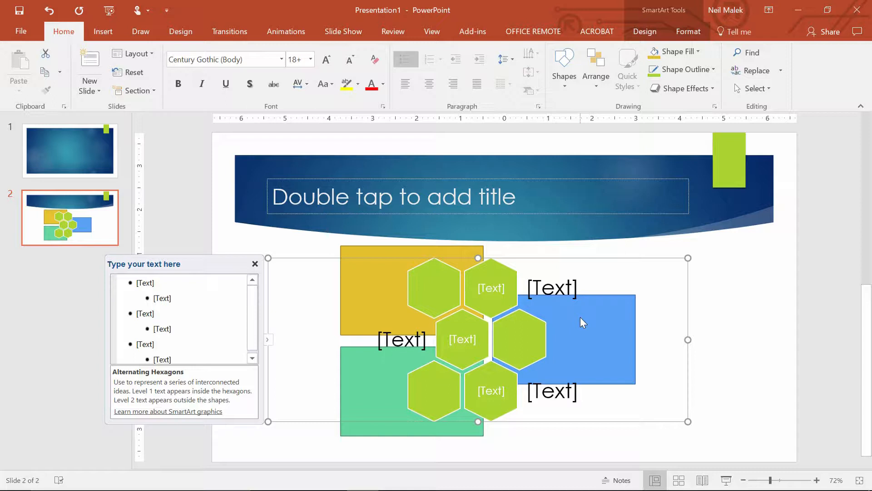
pyautogui.moveTo(625, 137)
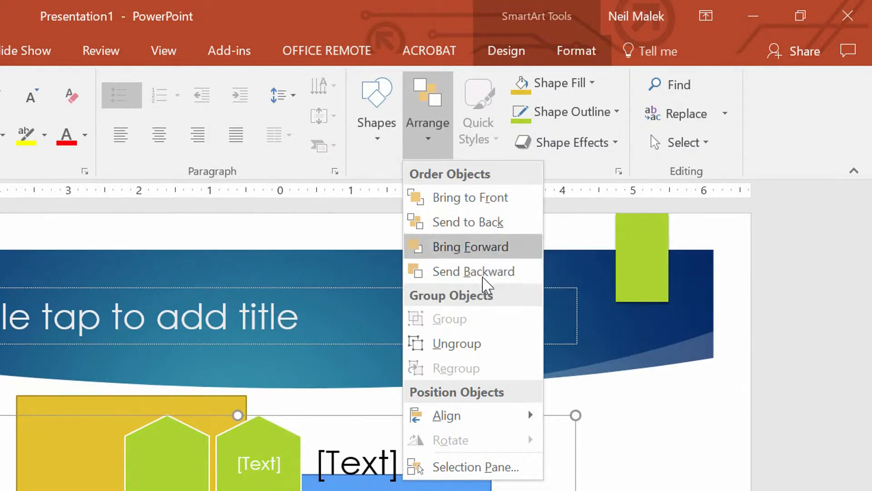
pyautogui.moveTo(486, 467)
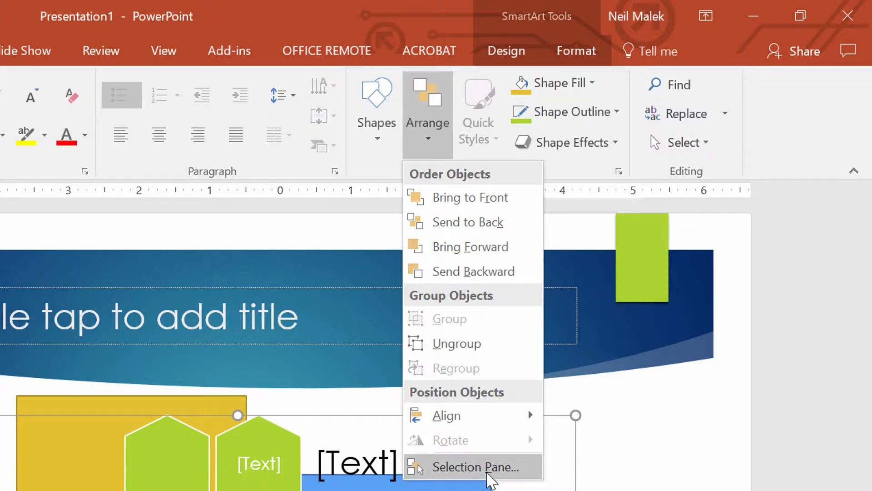
# Step: Show the Selection Pane listing all objects on the slide
pyautogui.click(473, 466)
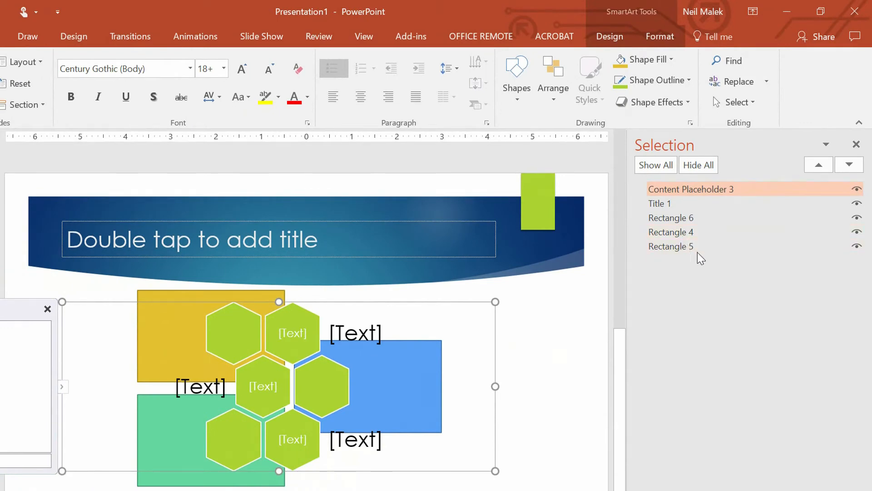
pyautogui.click(671, 232)
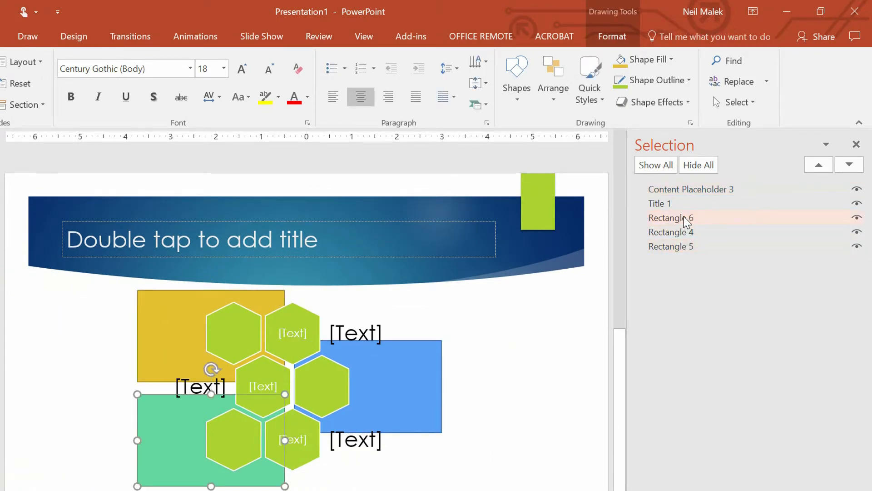
pyautogui.click(671, 232)
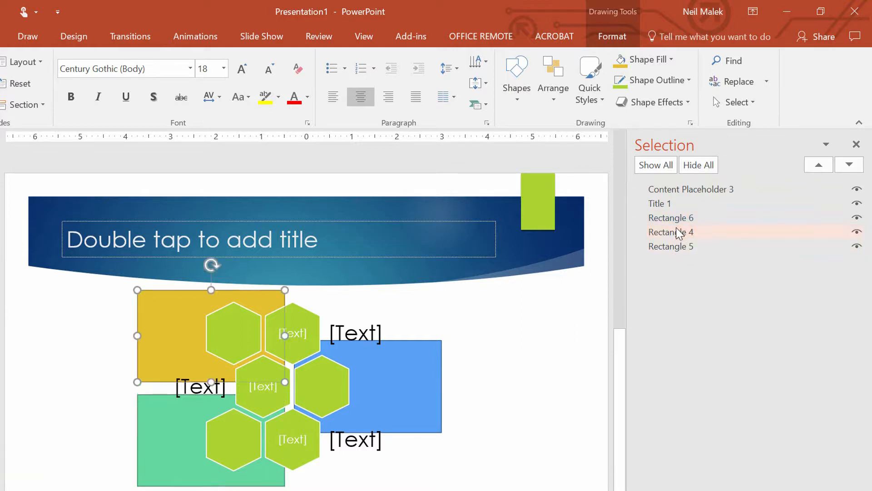
pyautogui.click(672, 232)
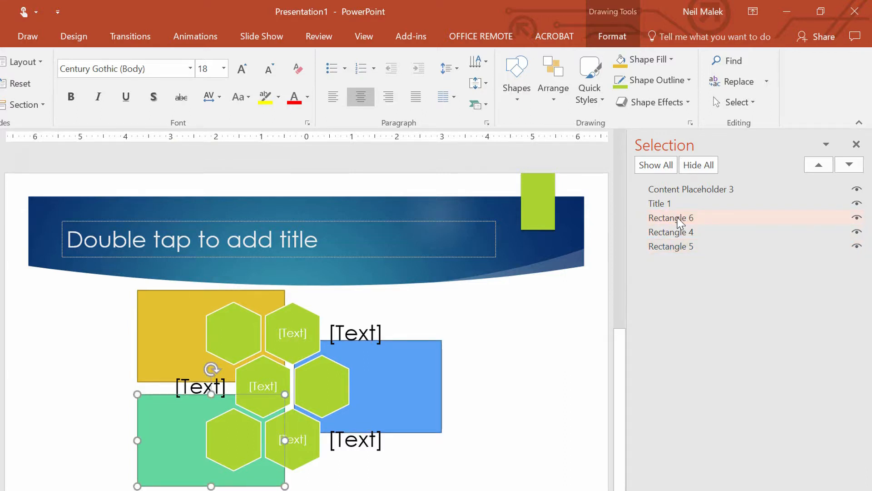
pyautogui.click(691, 189)
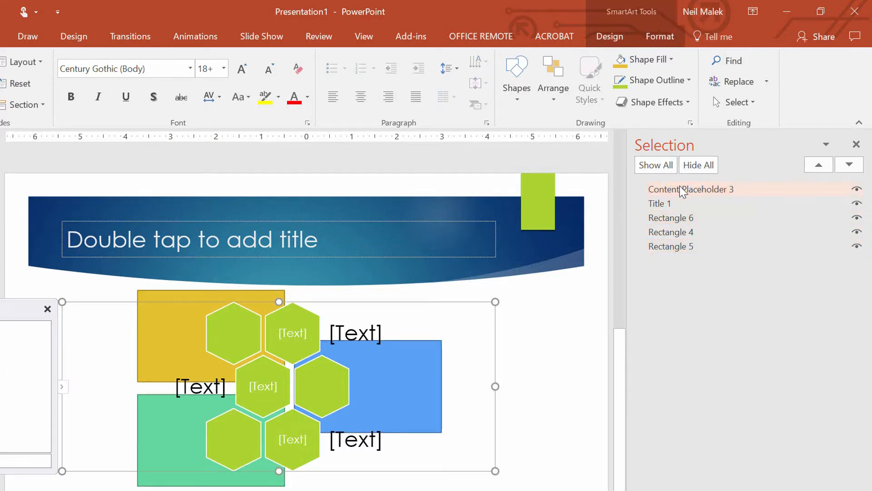
pyautogui.click(691, 189)
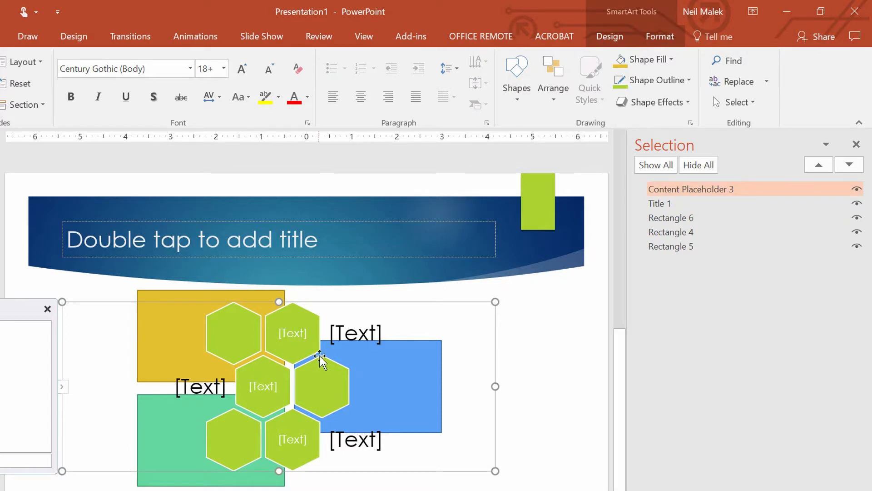
pyautogui.click(192, 240)
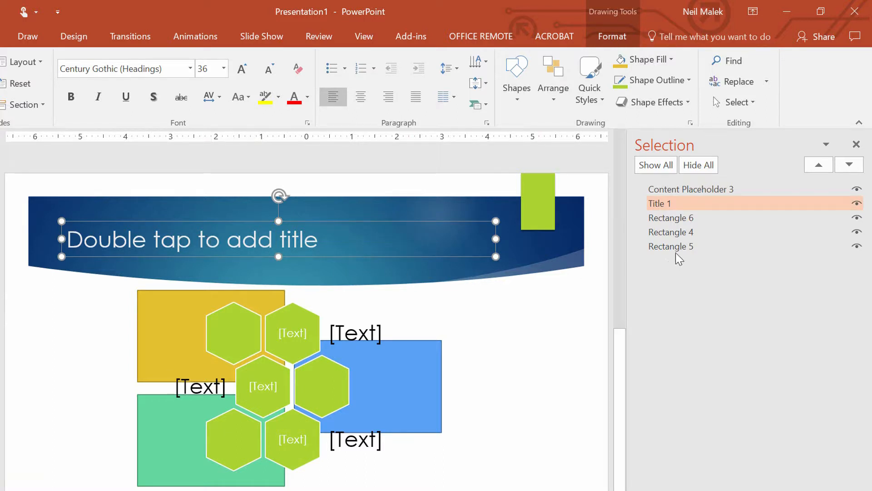
pyautogui.click(671, 232)
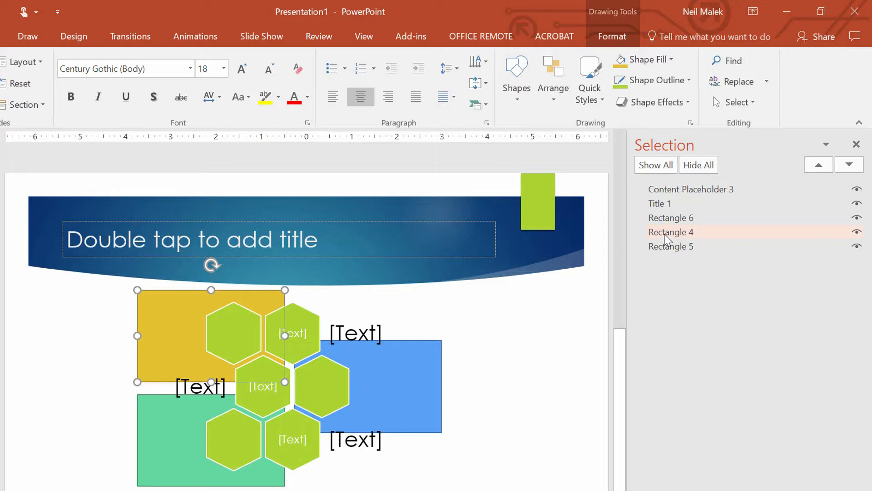
# Step: Rename the yellow rectangle to 'First Rectangle' in the Selection pane
pyautogui.doubleClick(670, 232)
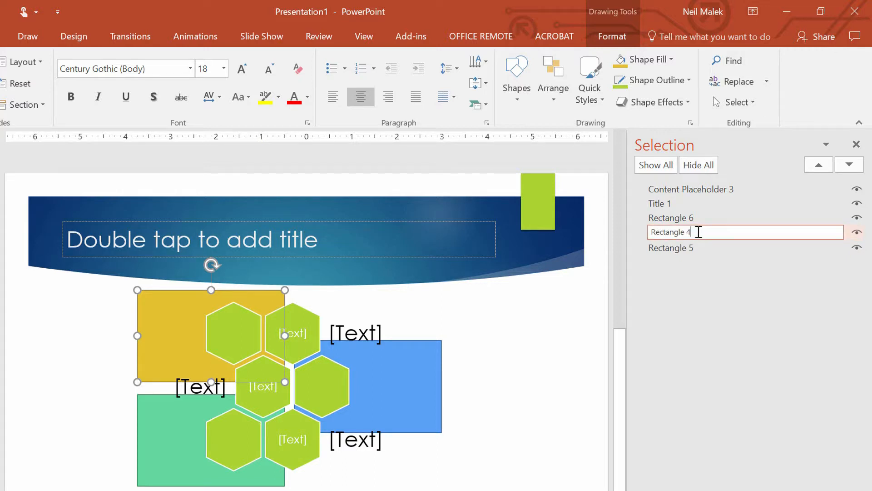
pyautogui.doubleClick(671, 232)
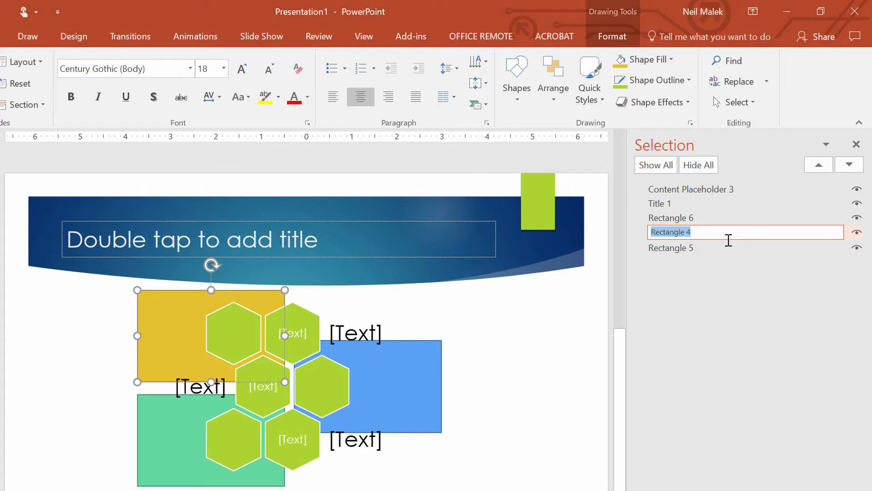
pyautogui.write('First Rect')
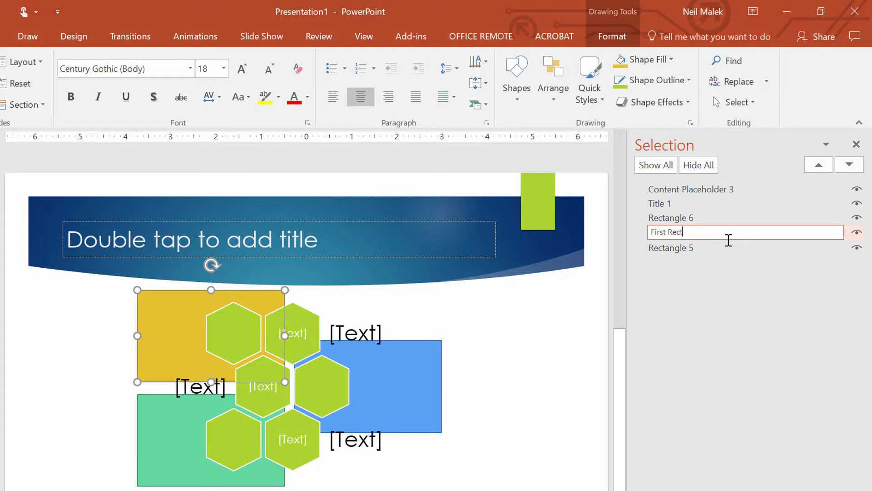
pyautogui.press('enter')
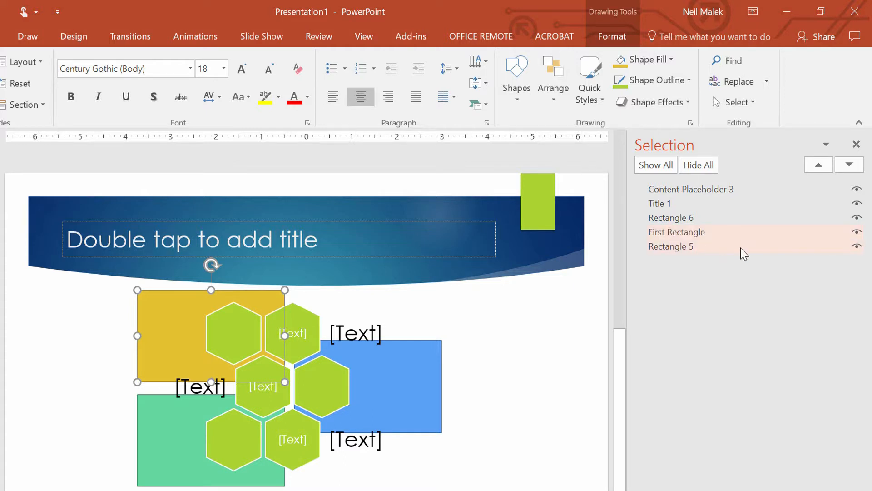
# Step: Rename the blue and green rectangles to 'Second Rectangle' and 'Third Rectangle'
pyautogui.click(670, 246)
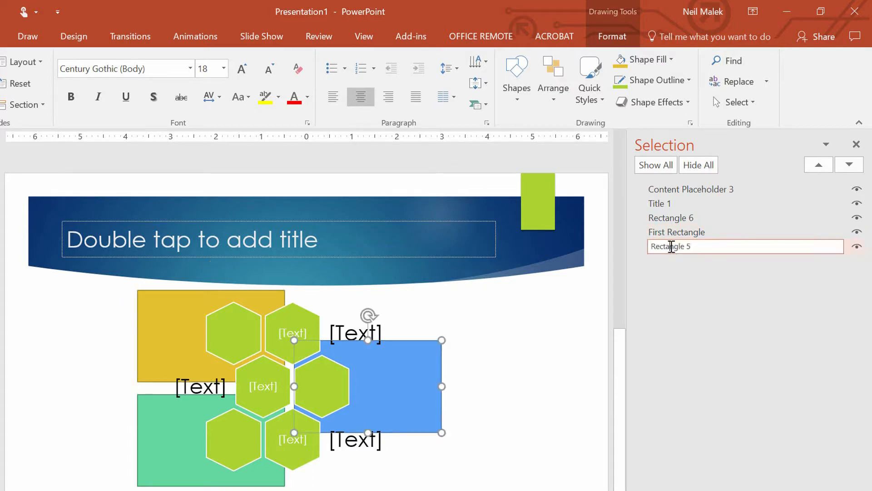
pyautogui.write('s')
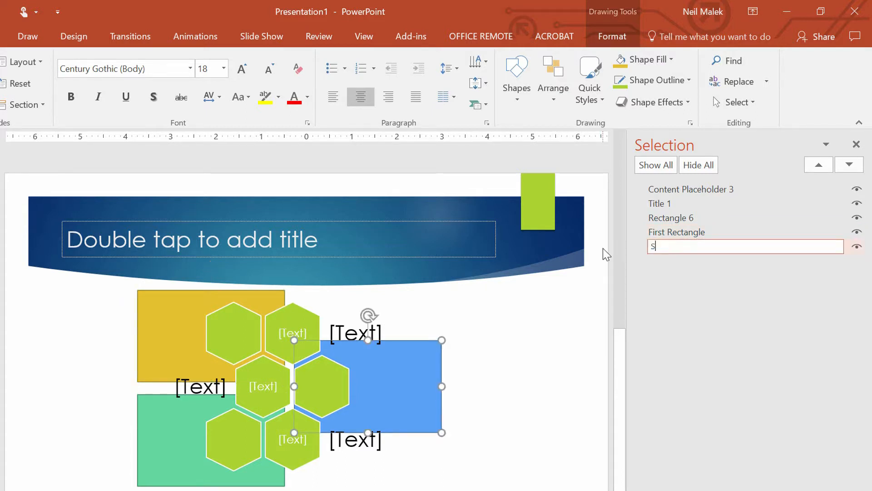
pyautogui.write('Second Re')
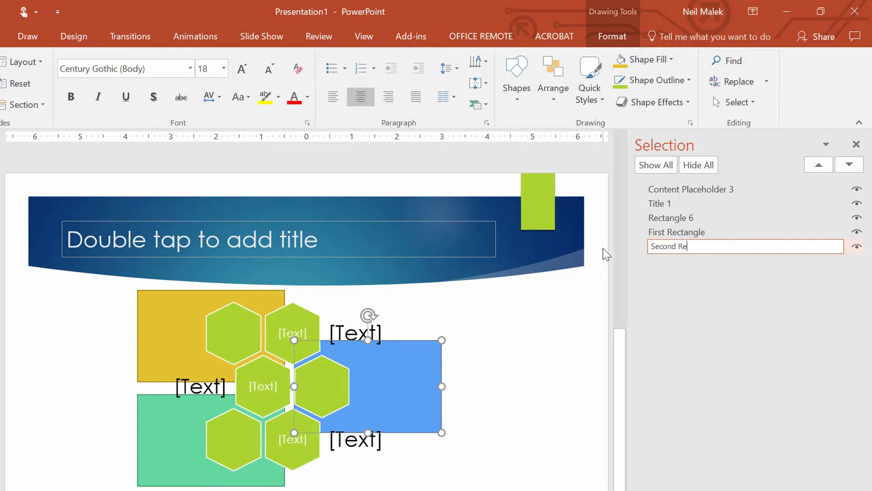
pyautogui.write('ctangle')
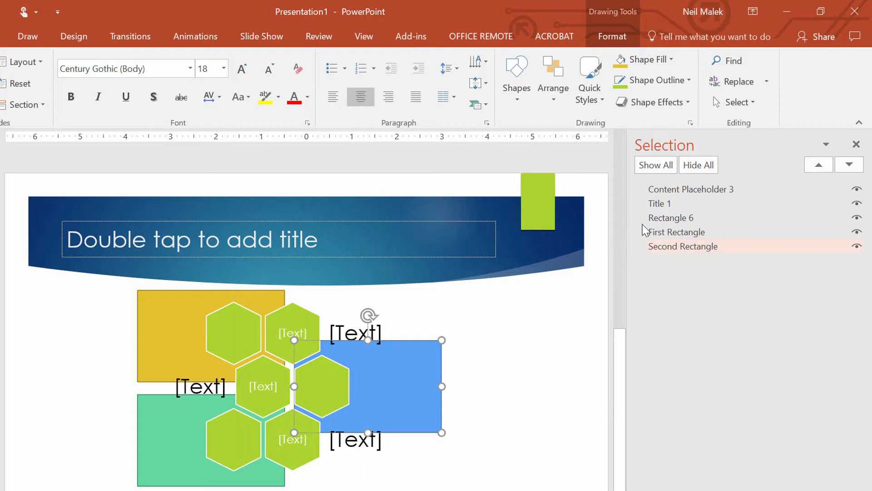
pyautogui.doubleClick(671, 218)
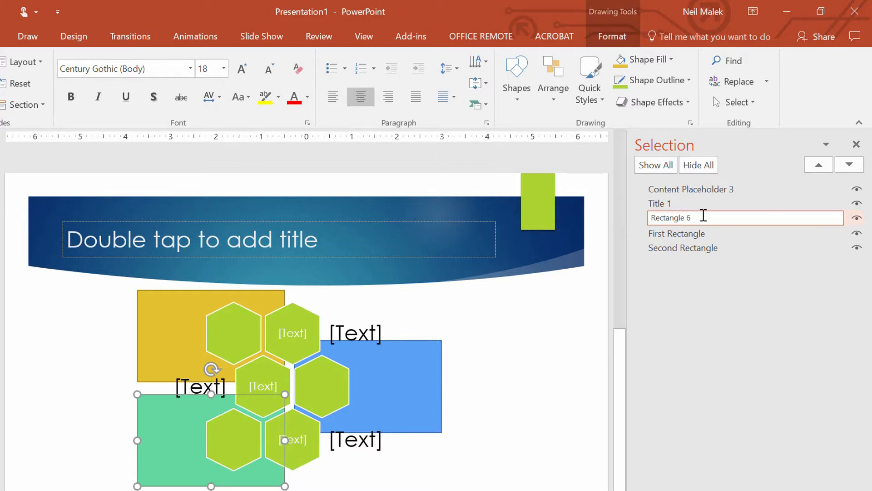
pyautogui.write('Third')
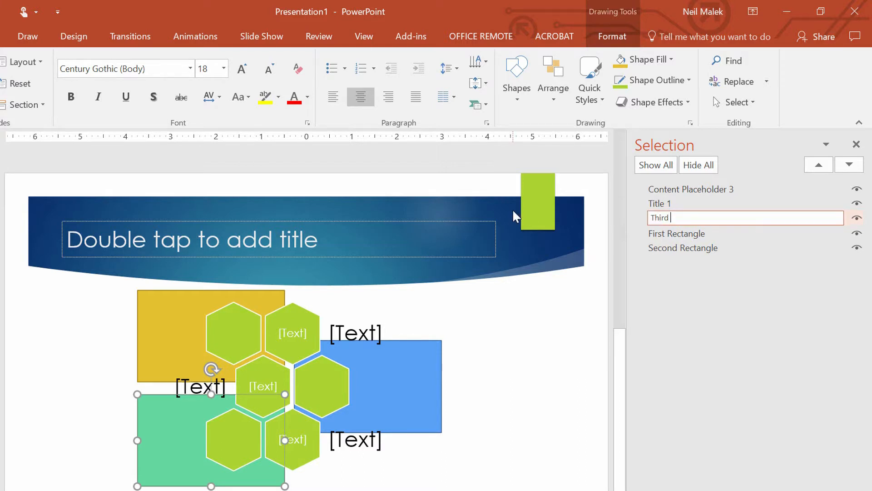
pyautogui.write('Rectangle')
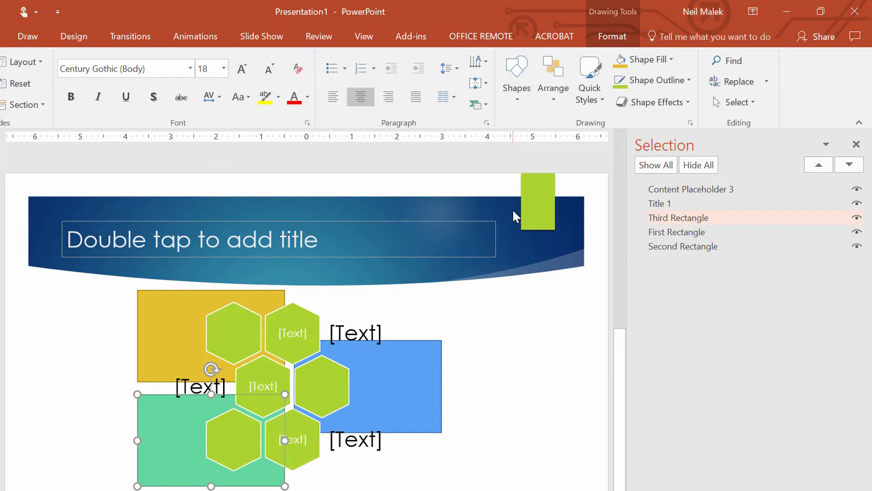
pyautogui.moveTo(714, 216)
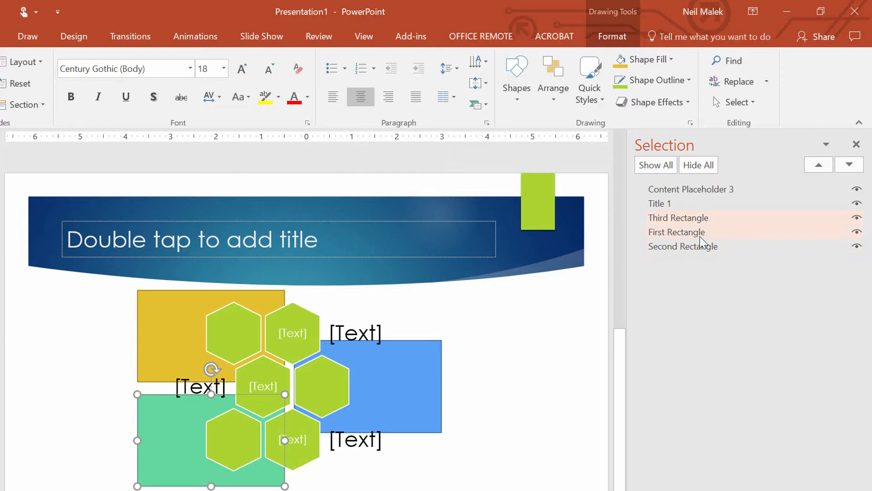
# Step: Restyle First Rectangle orange and Second Rectangle light blue via Shape Styles
pyautogui.click(677, 232)
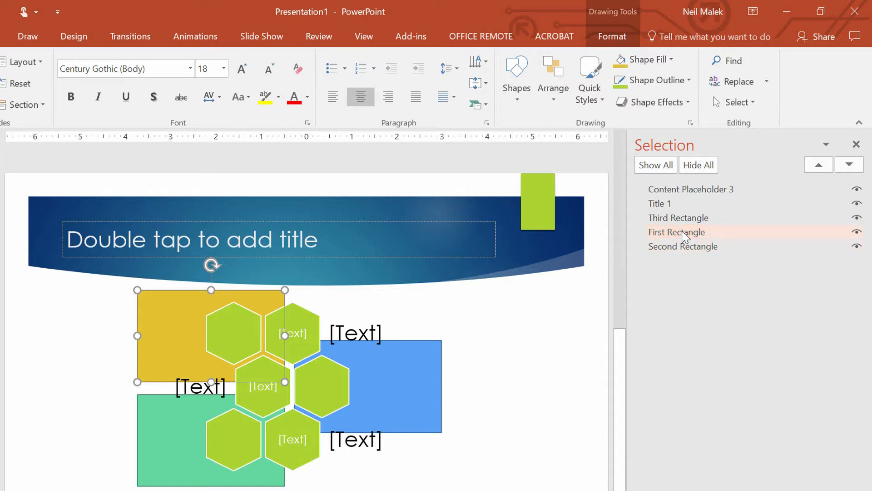
pyautogui.click(611, 36)
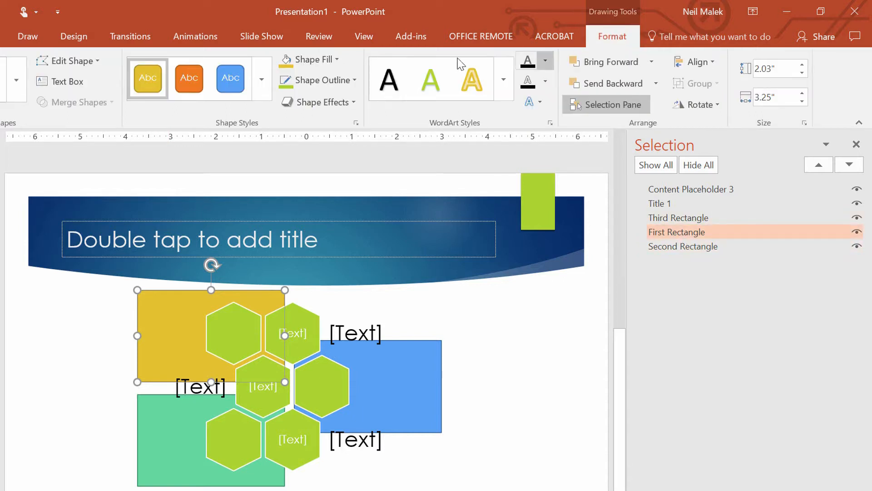
pyautogui.click(260, 78)
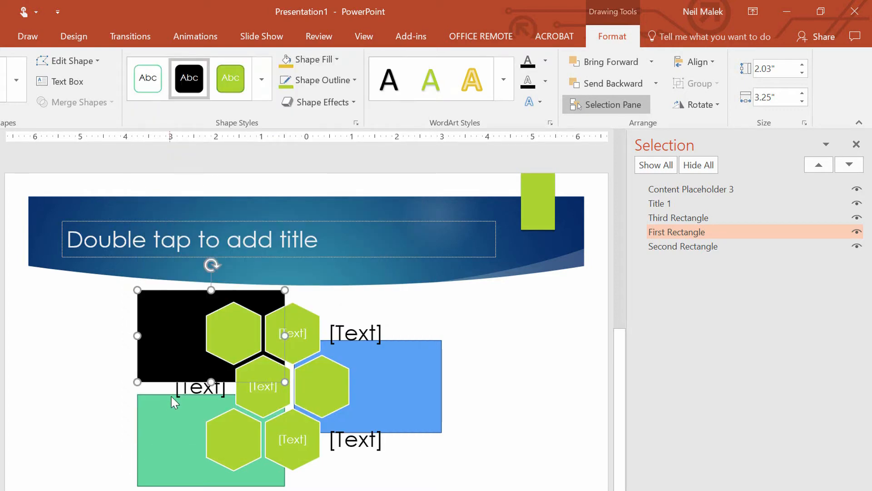
pyautogui.click(260, 80)
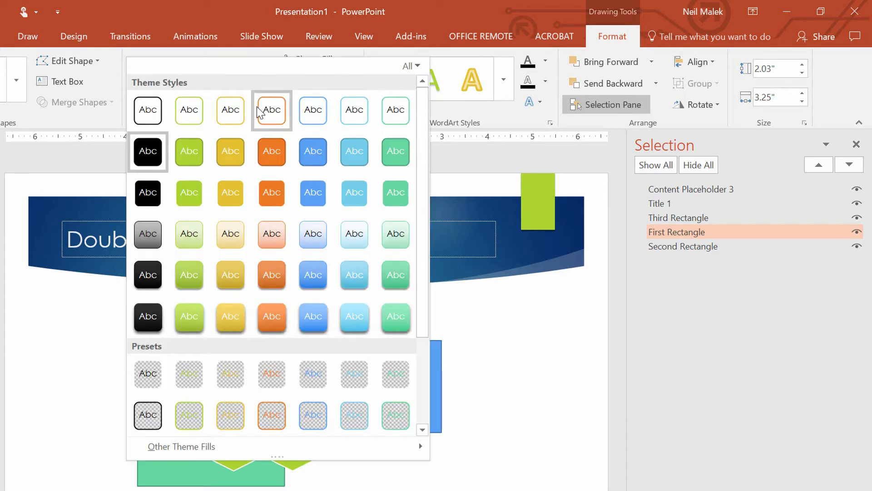
pyautogui.click(272, 109)
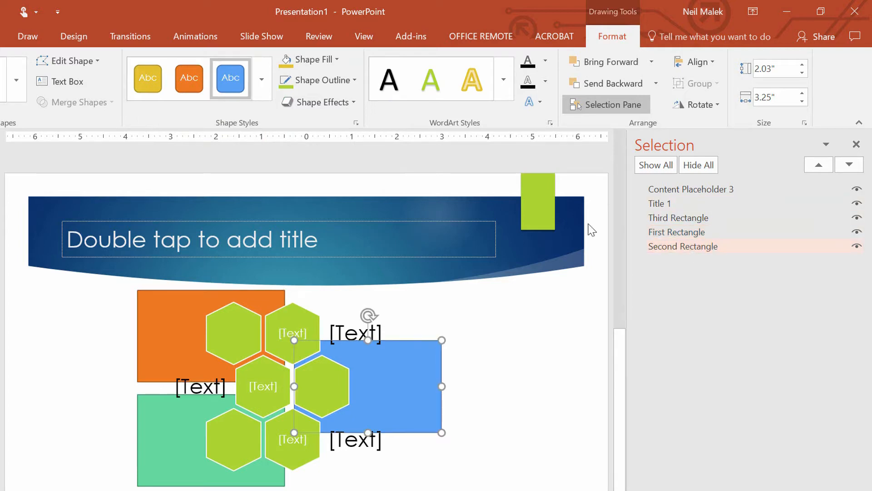
pyautogui.click(260, 86)
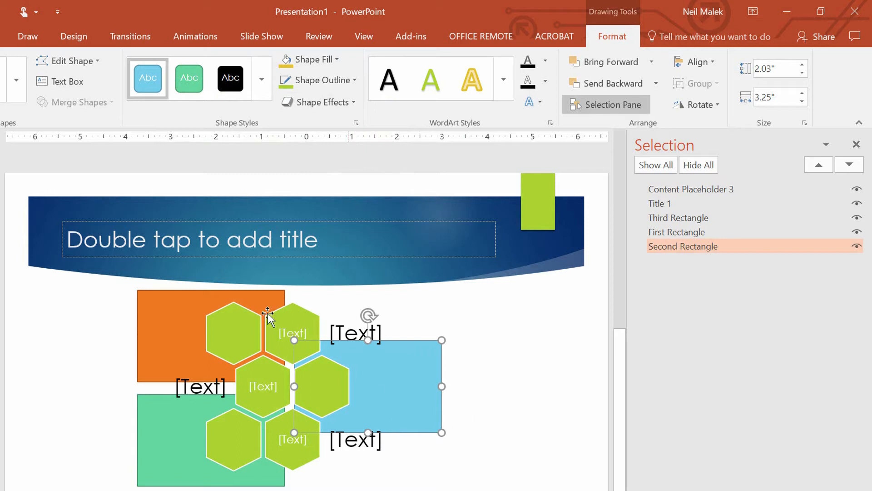
pyautogui.moveTo(228, 339)
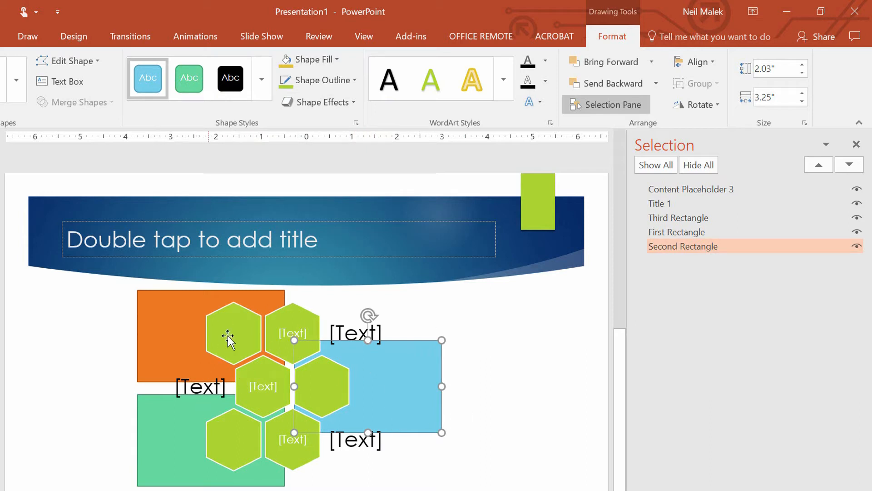
pyautogui.moveTo(219, 323)
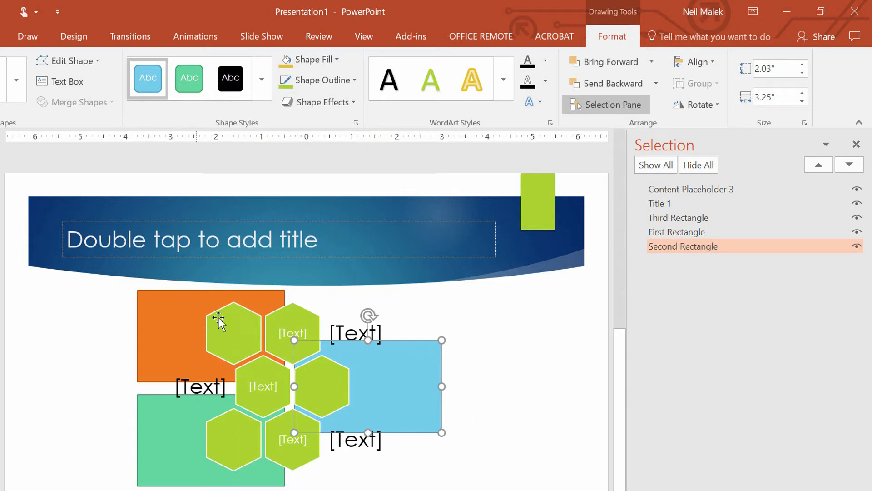
pyautogui.moveTo(188, 331)
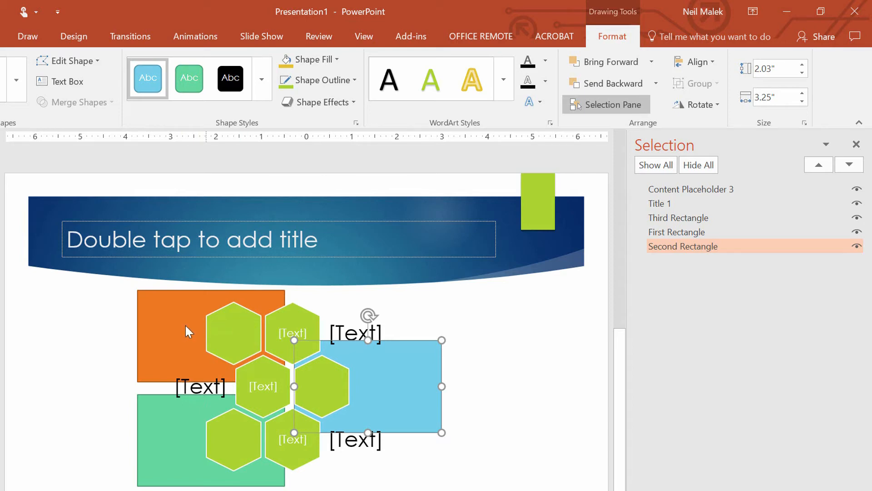
pyautogui.moveTo(258, 317)
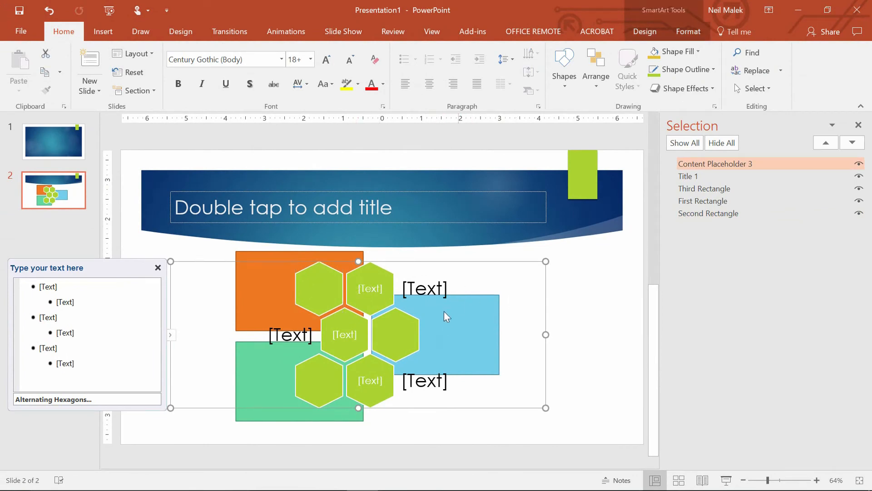
pyautogui.moveTo(555, 320)
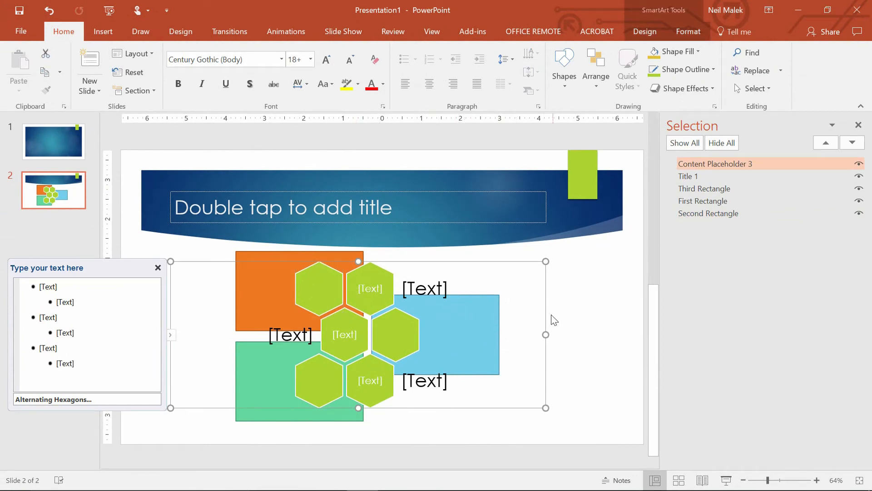
pyautogui.moveTo(706, 125)
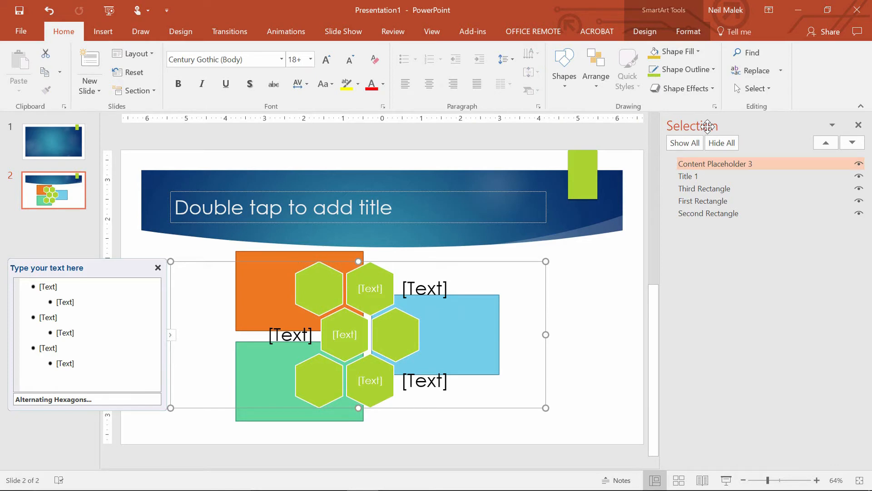
pyautogui.click(595, 64)
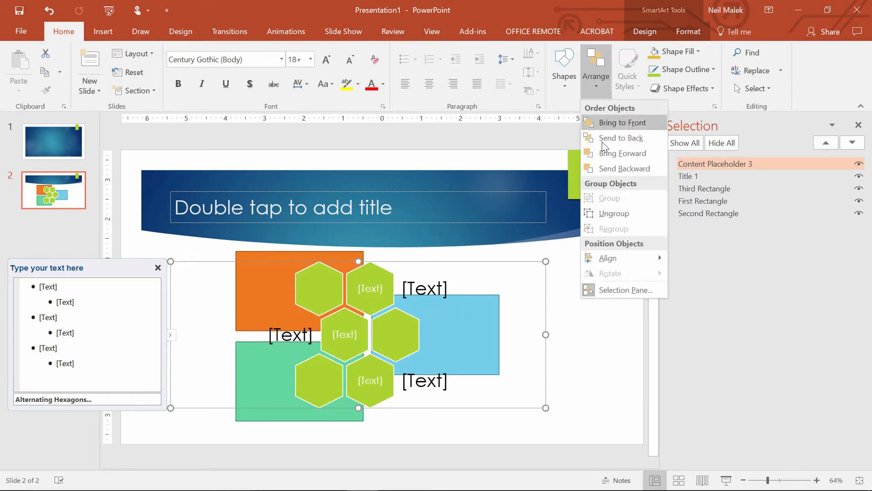
pyautogui.moveTo(623, 290)
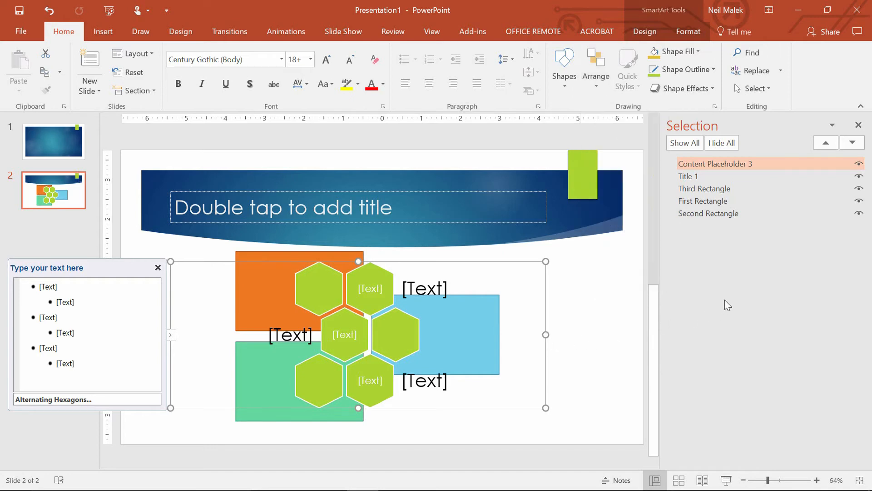
pyautogui.moveTo(494, 330)
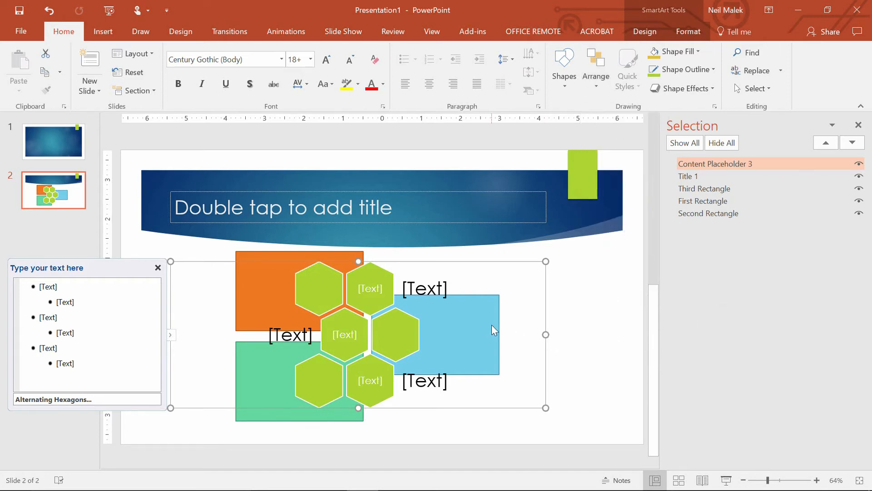